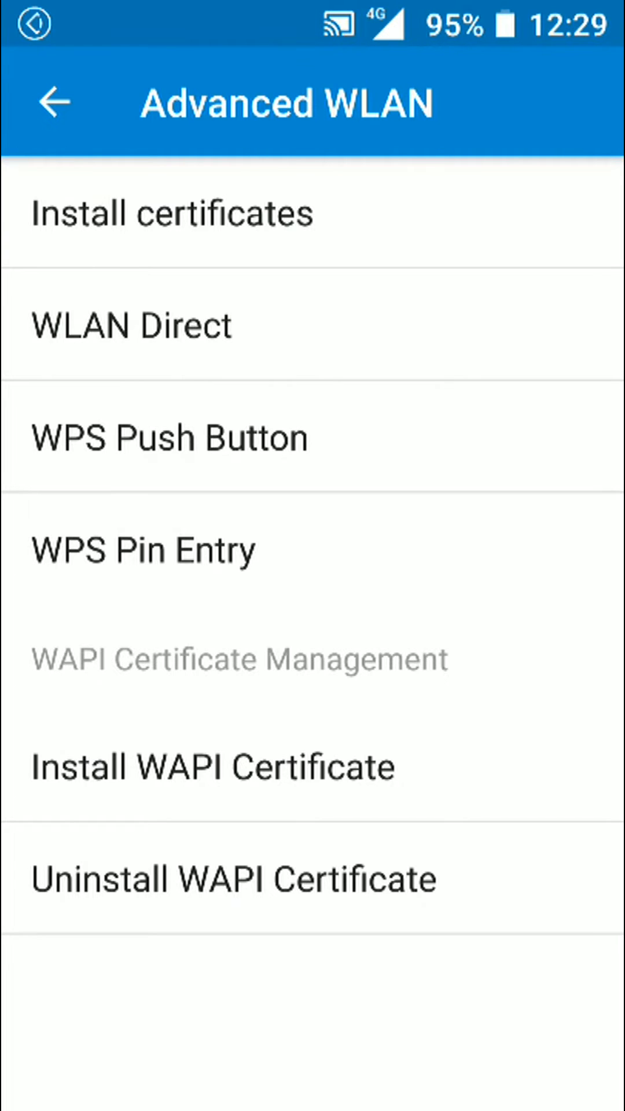
- Start pairing the phone with the inverter's network via WPS Push Button in Advanced WLAN
click(170, 436)
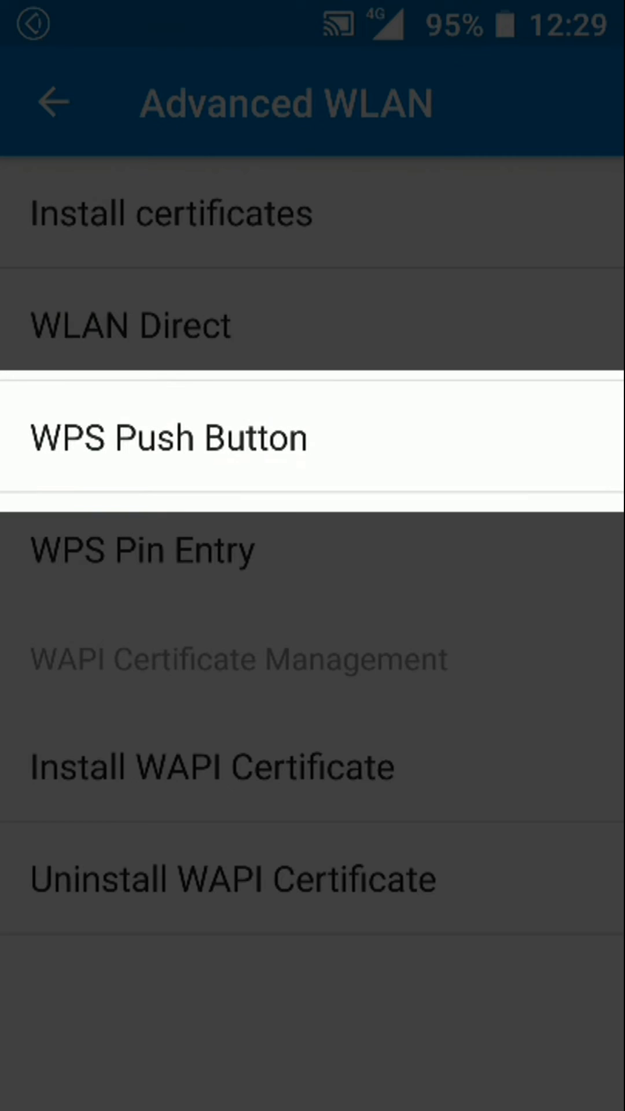
click(169, 436)
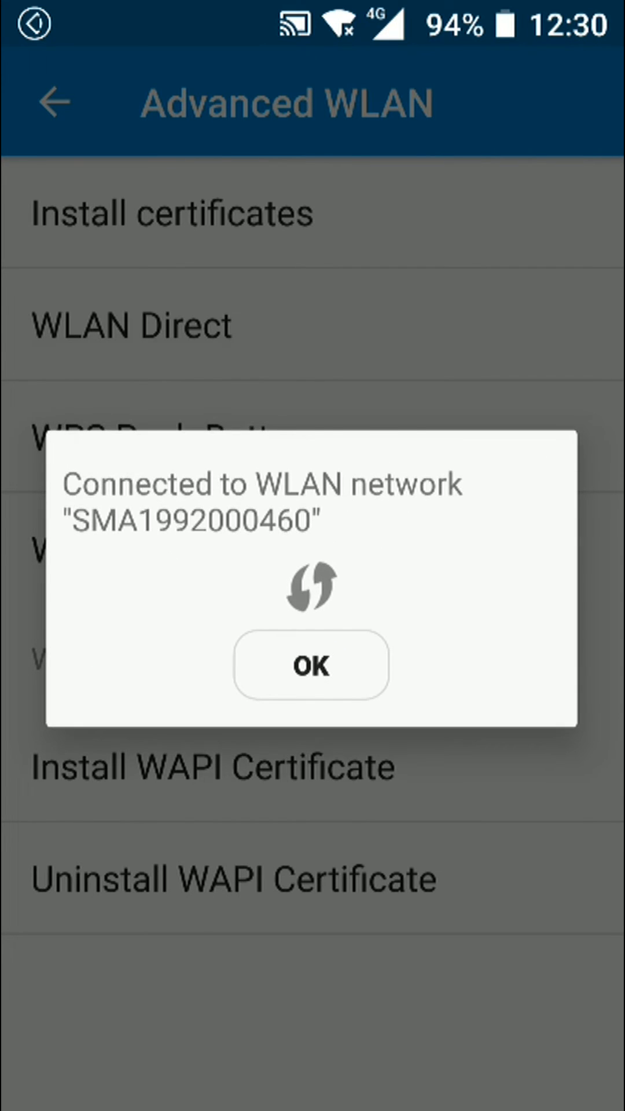
click(311, 665)
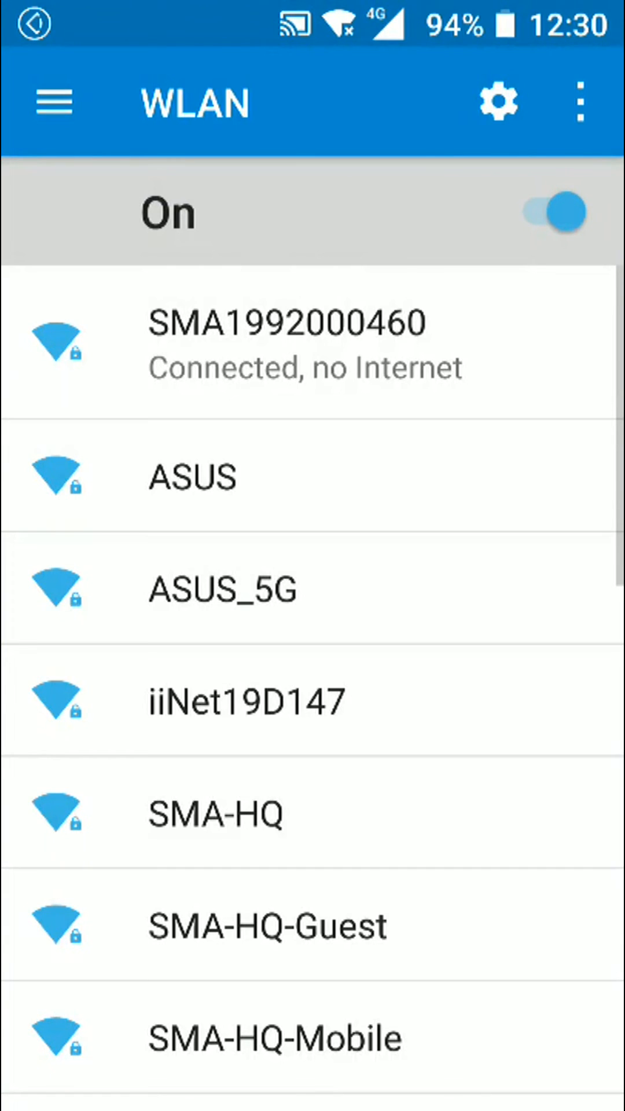